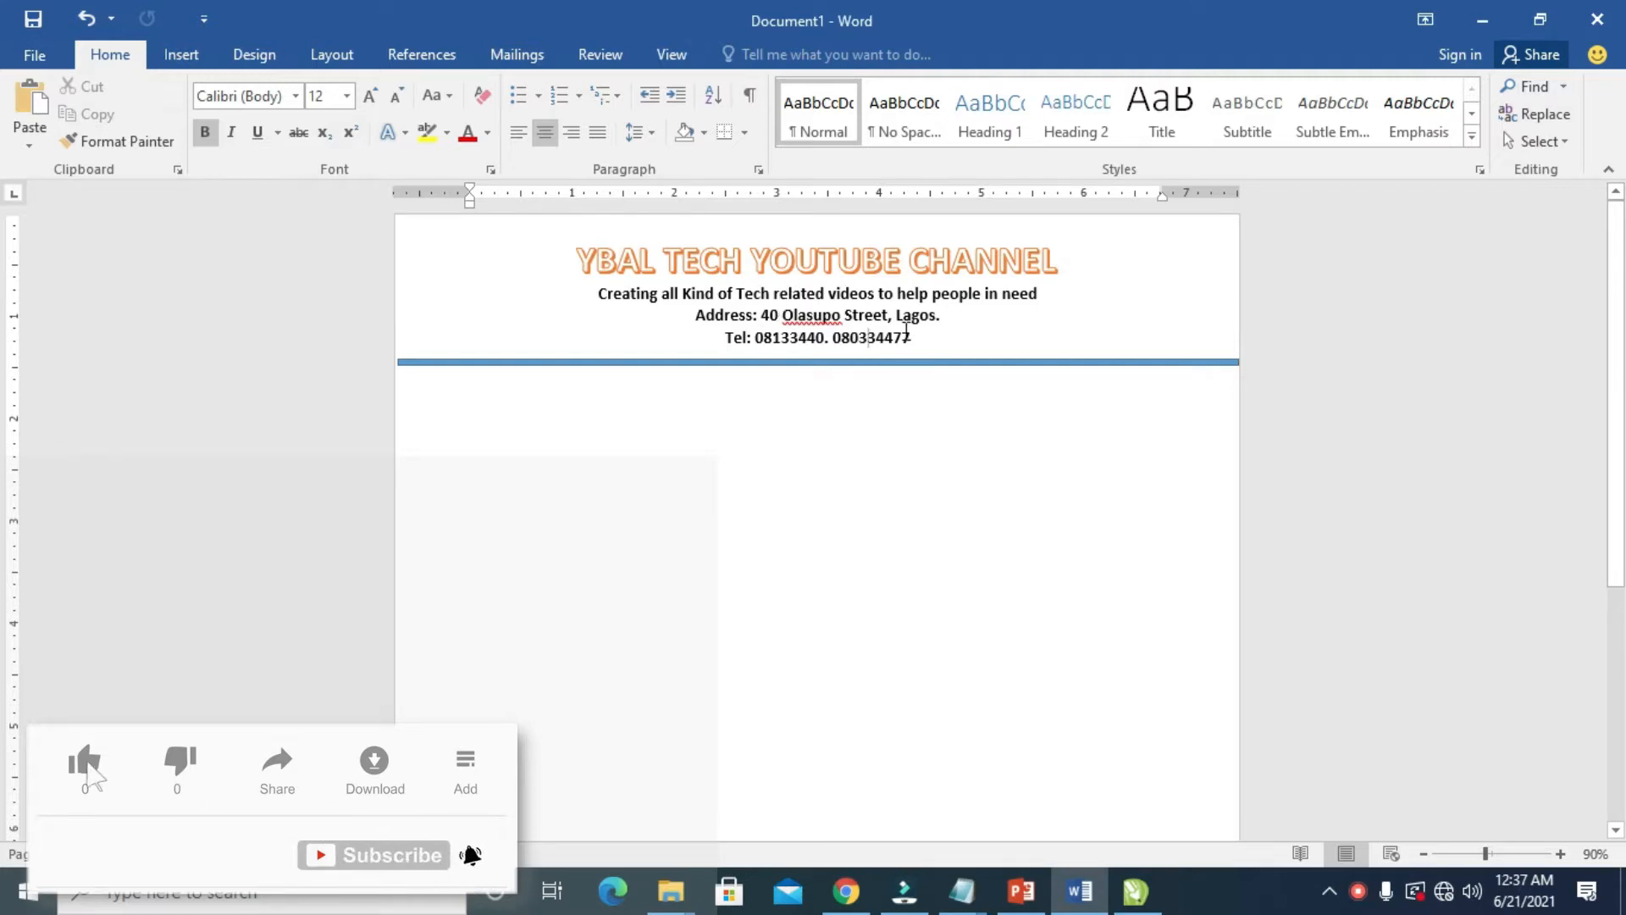
- Place the cursor in the letterhead text and switch to the Insert ribbon
left_click(84, 760)
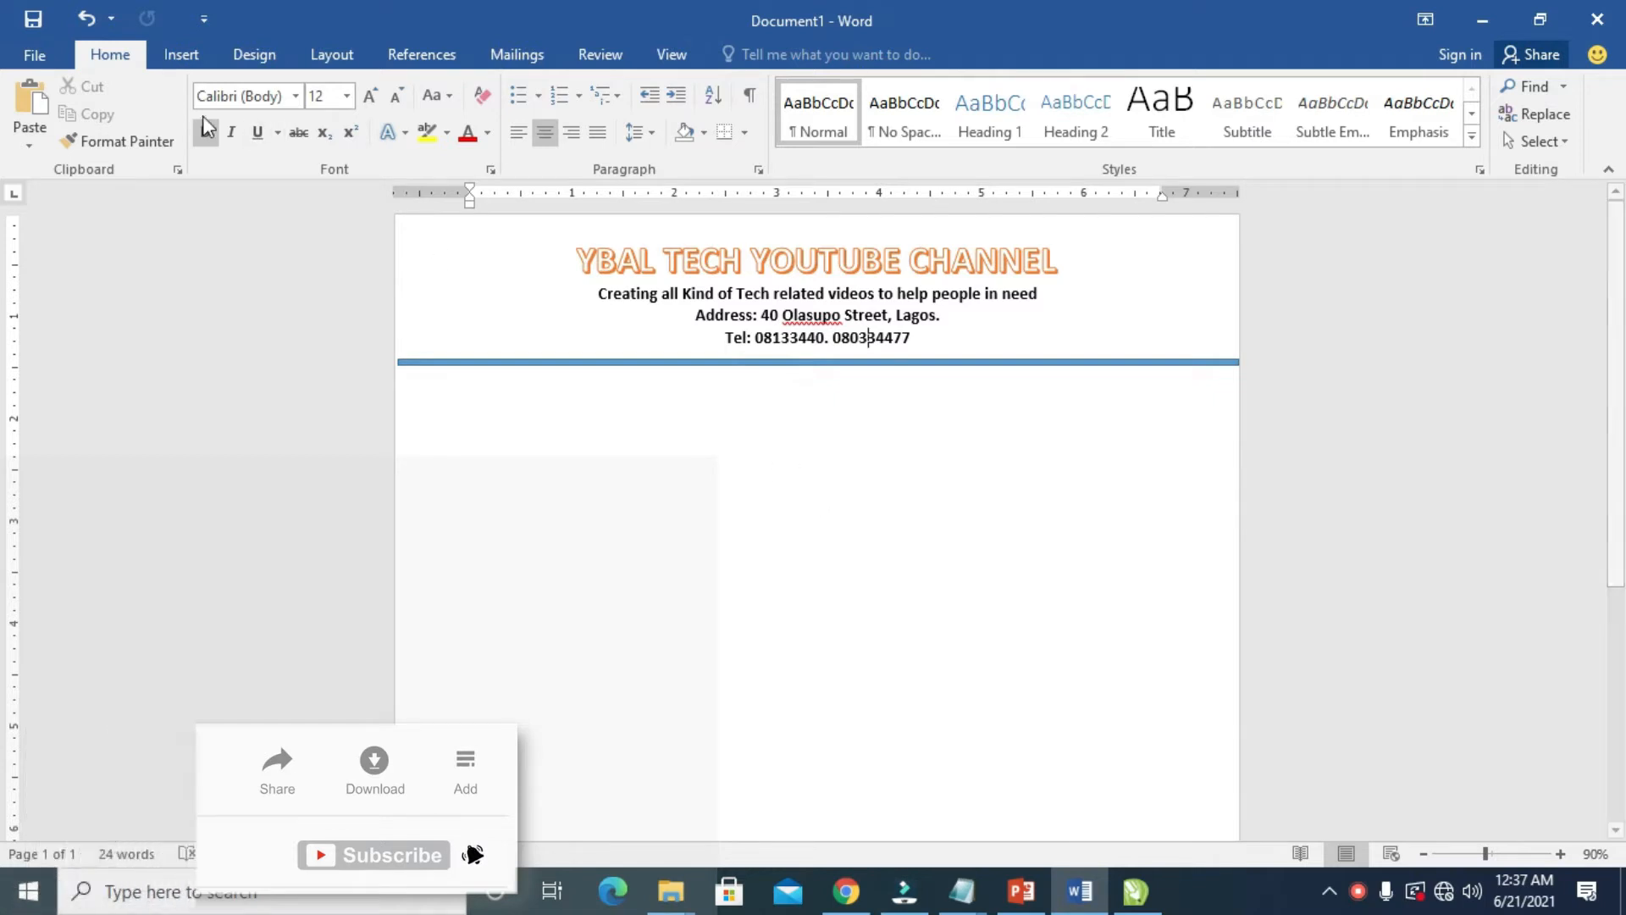
left_click(181, 54)
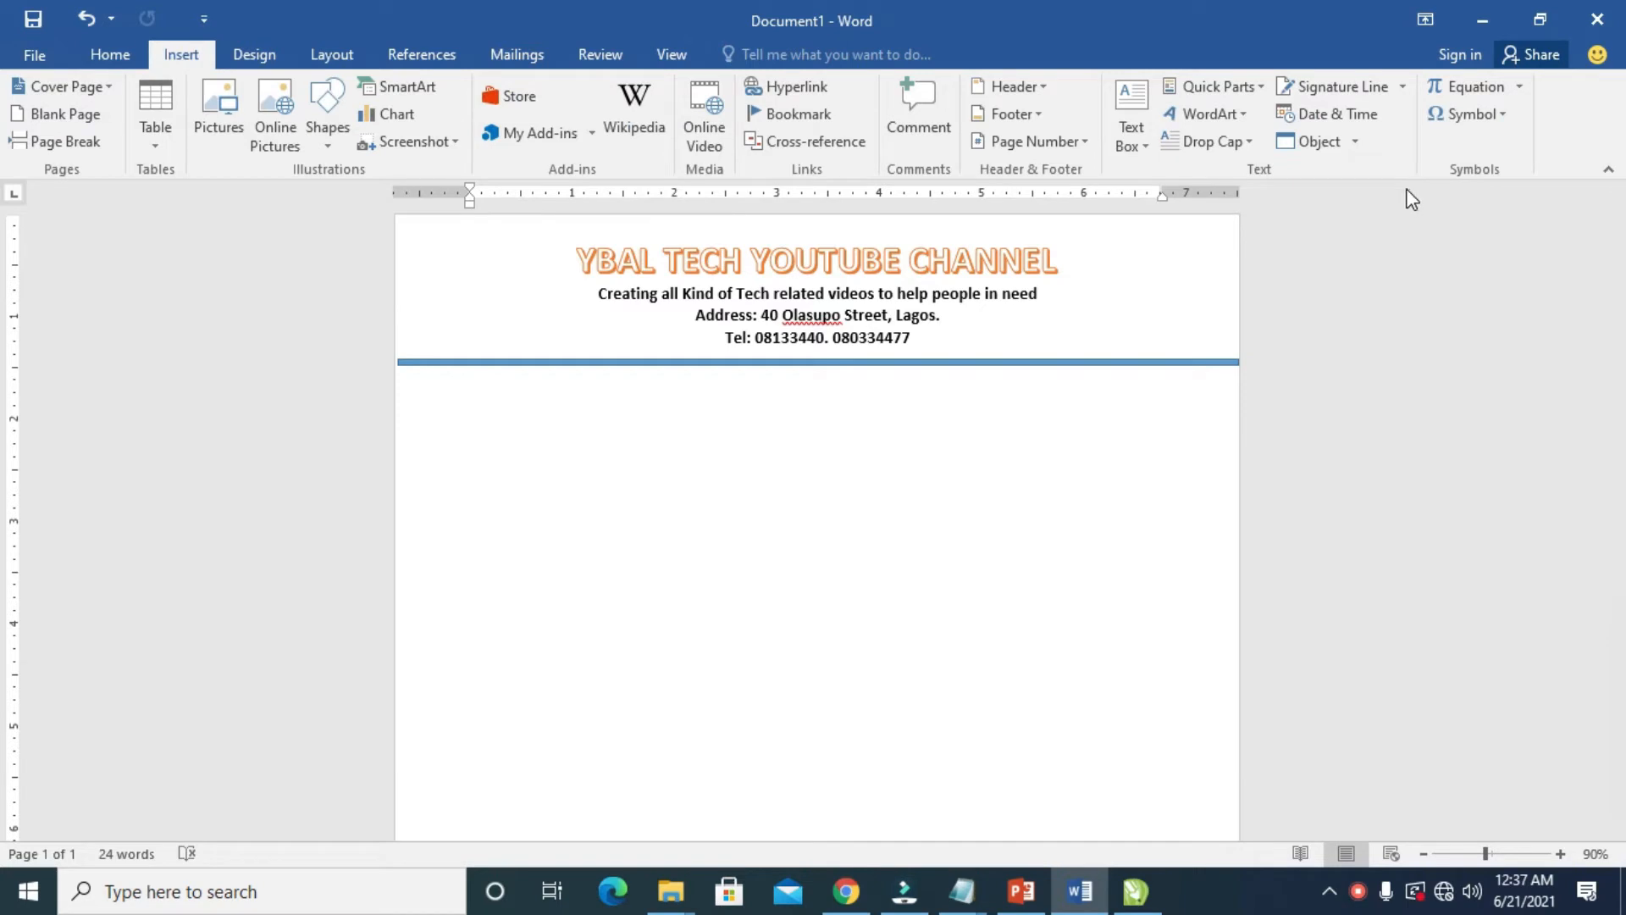
mouse_move(219, 108)
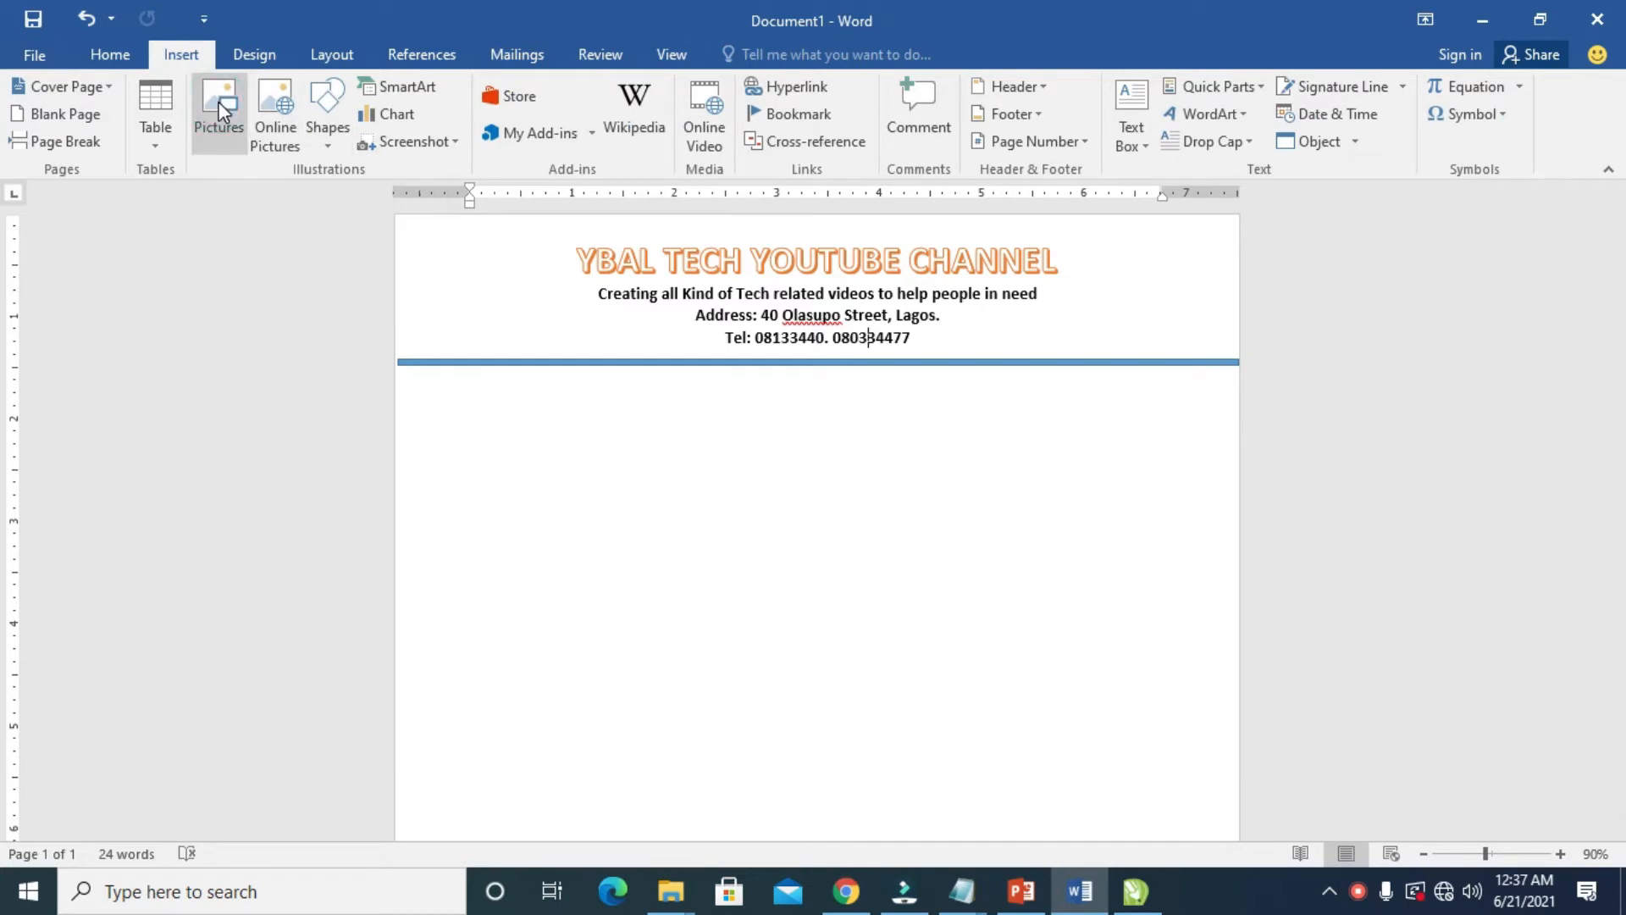
- Insert the picture 'unnamed (2)' from the Desktop folder into the document
left_click(219, 103)
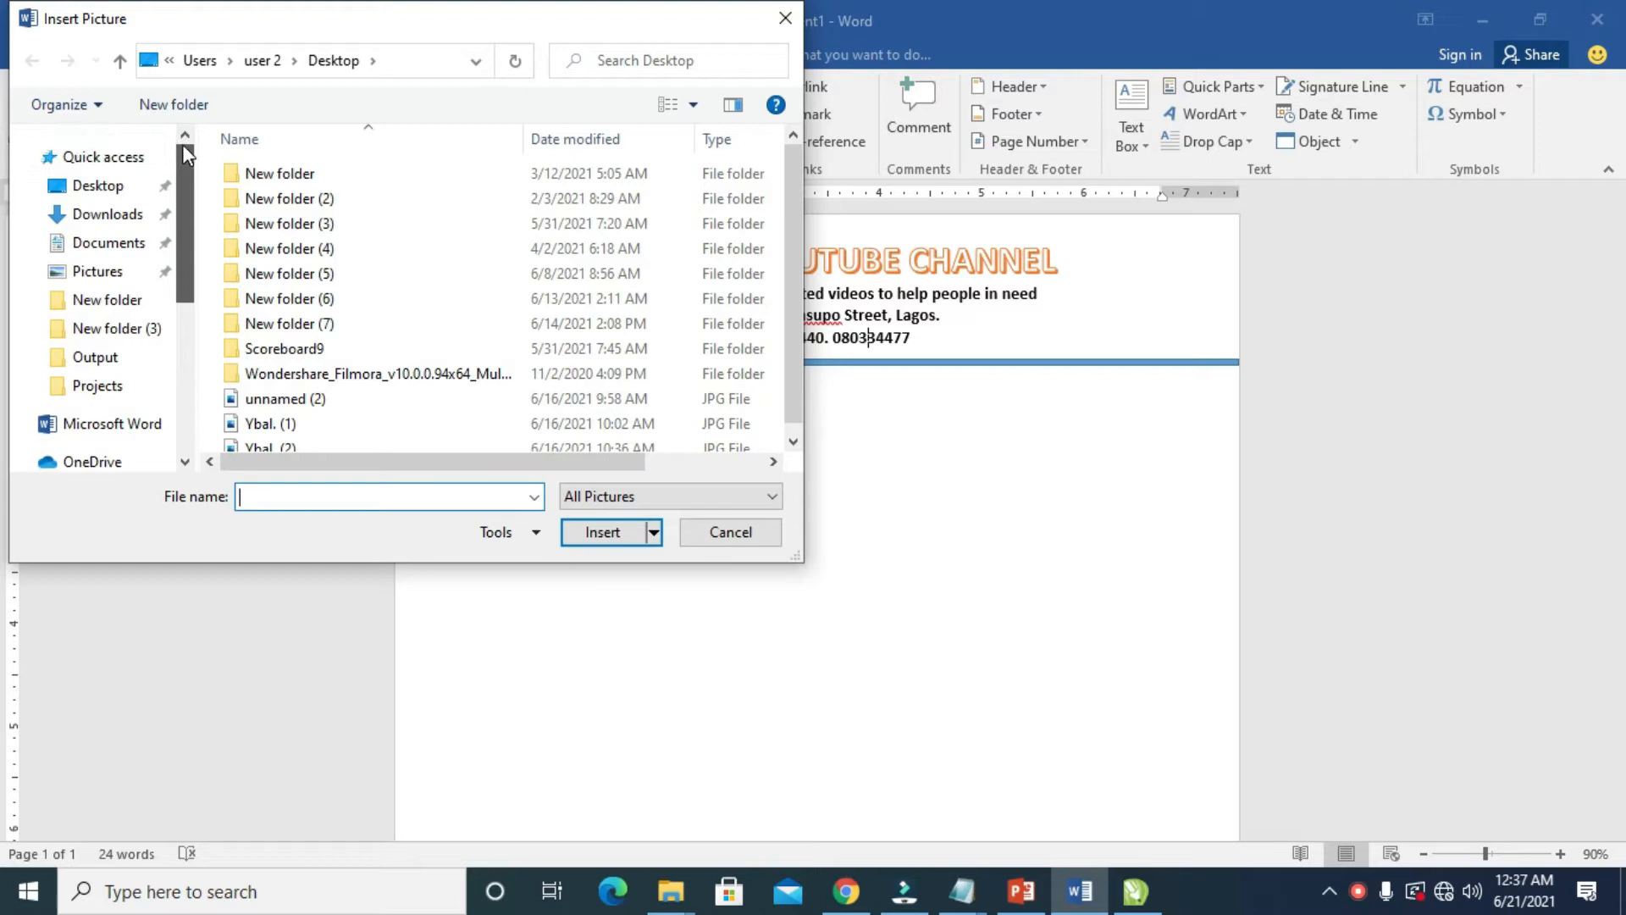
left_click(98, 186)
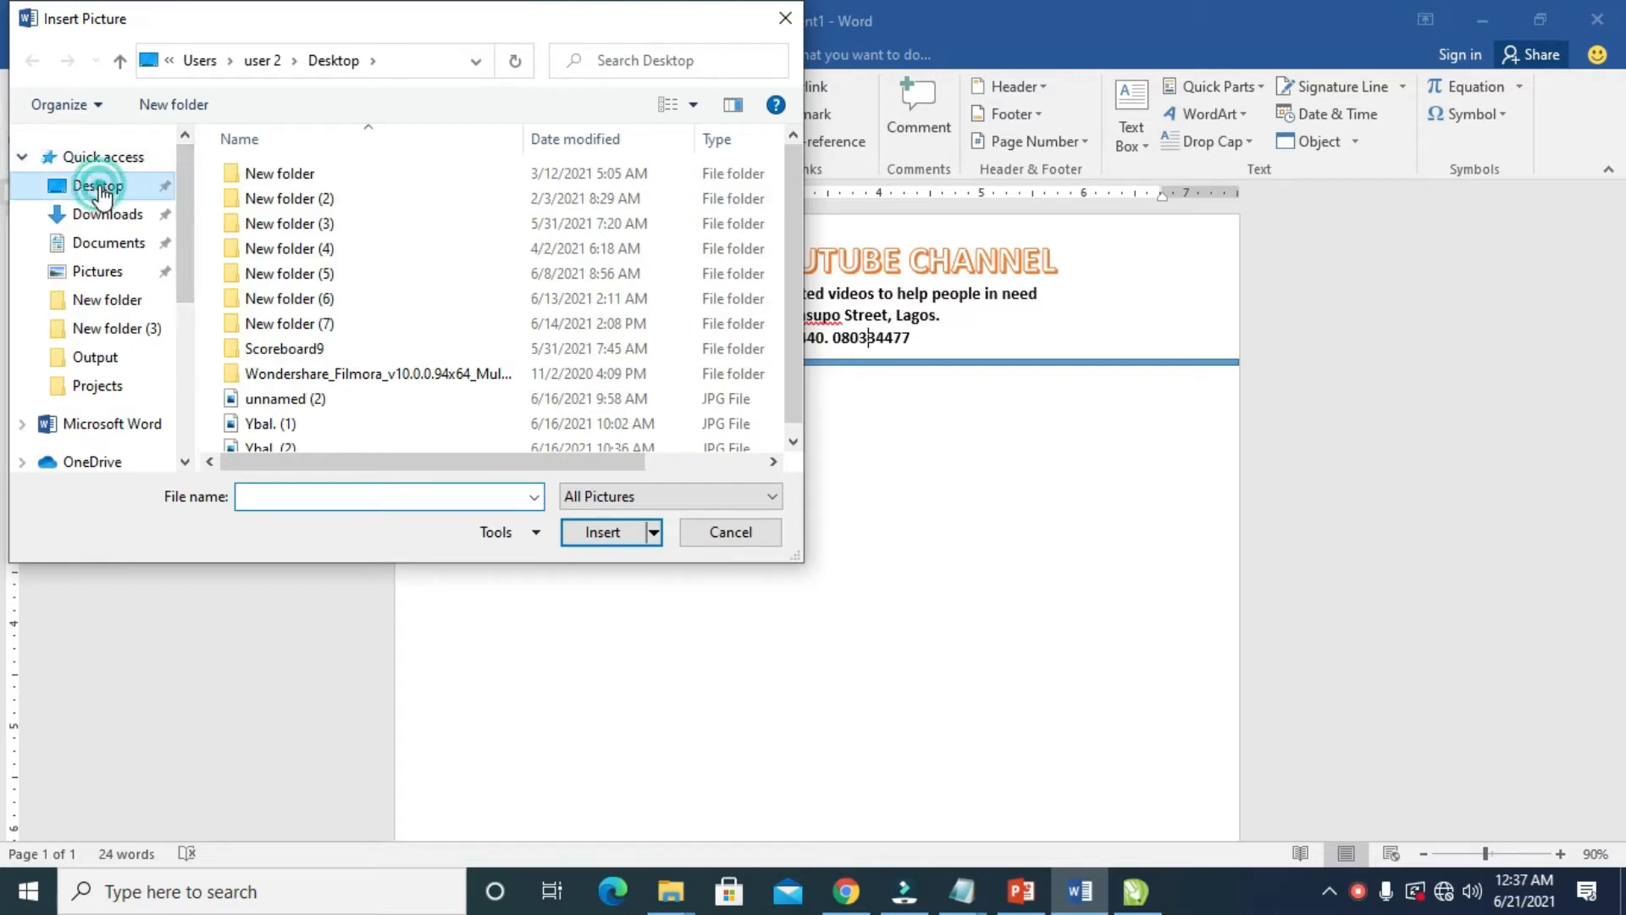
left_click(98, 185)
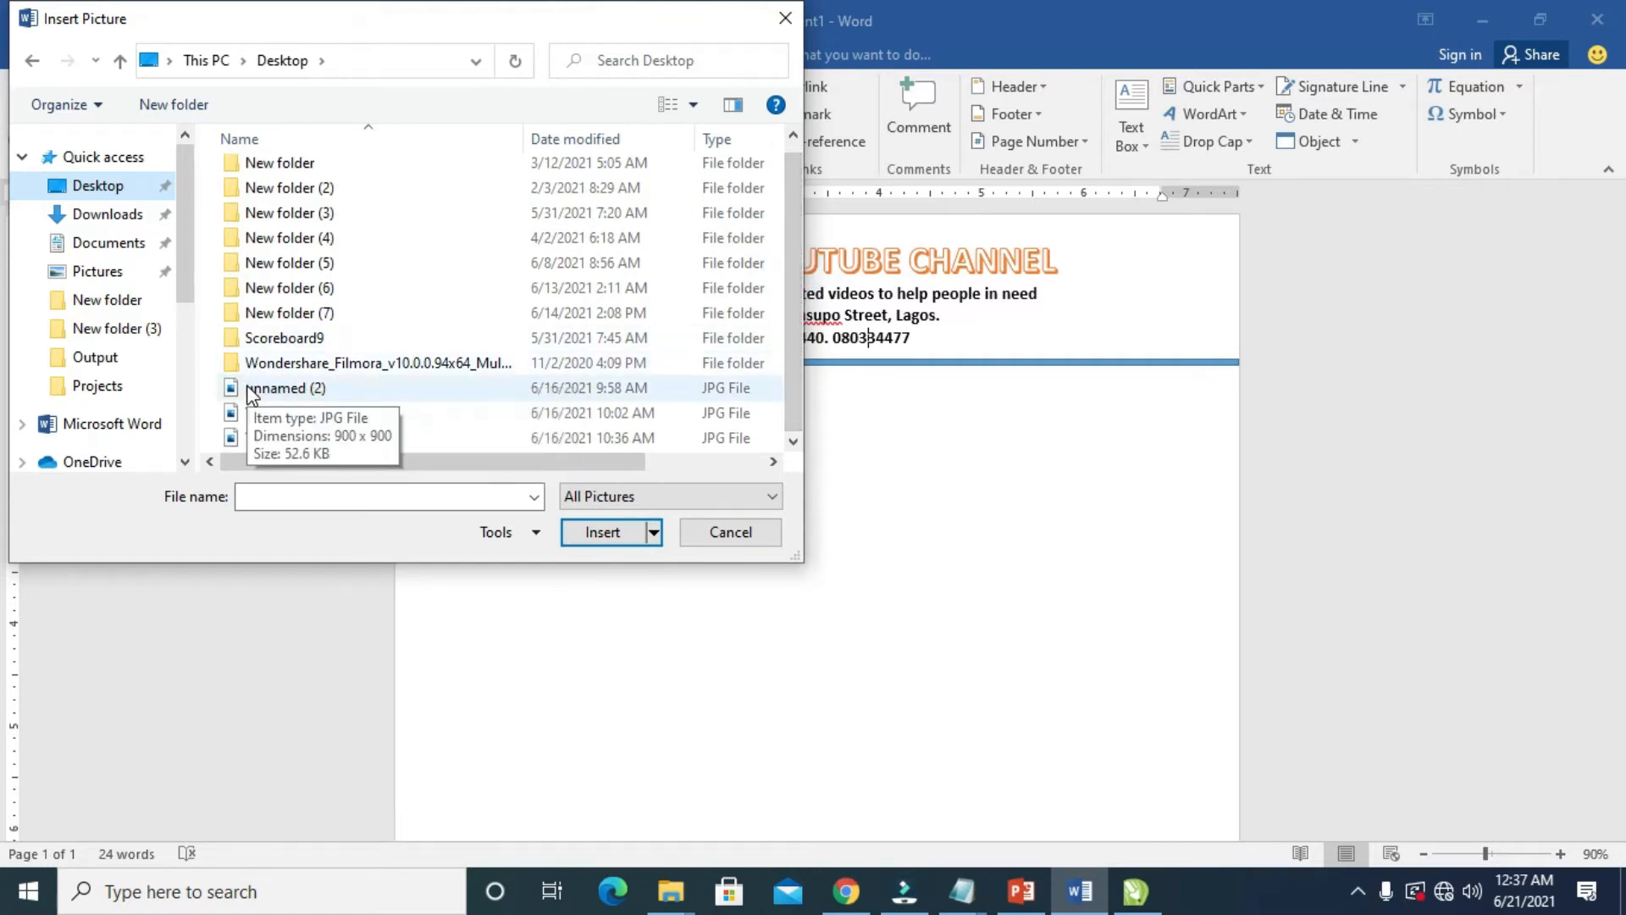
left_click(285, 386)
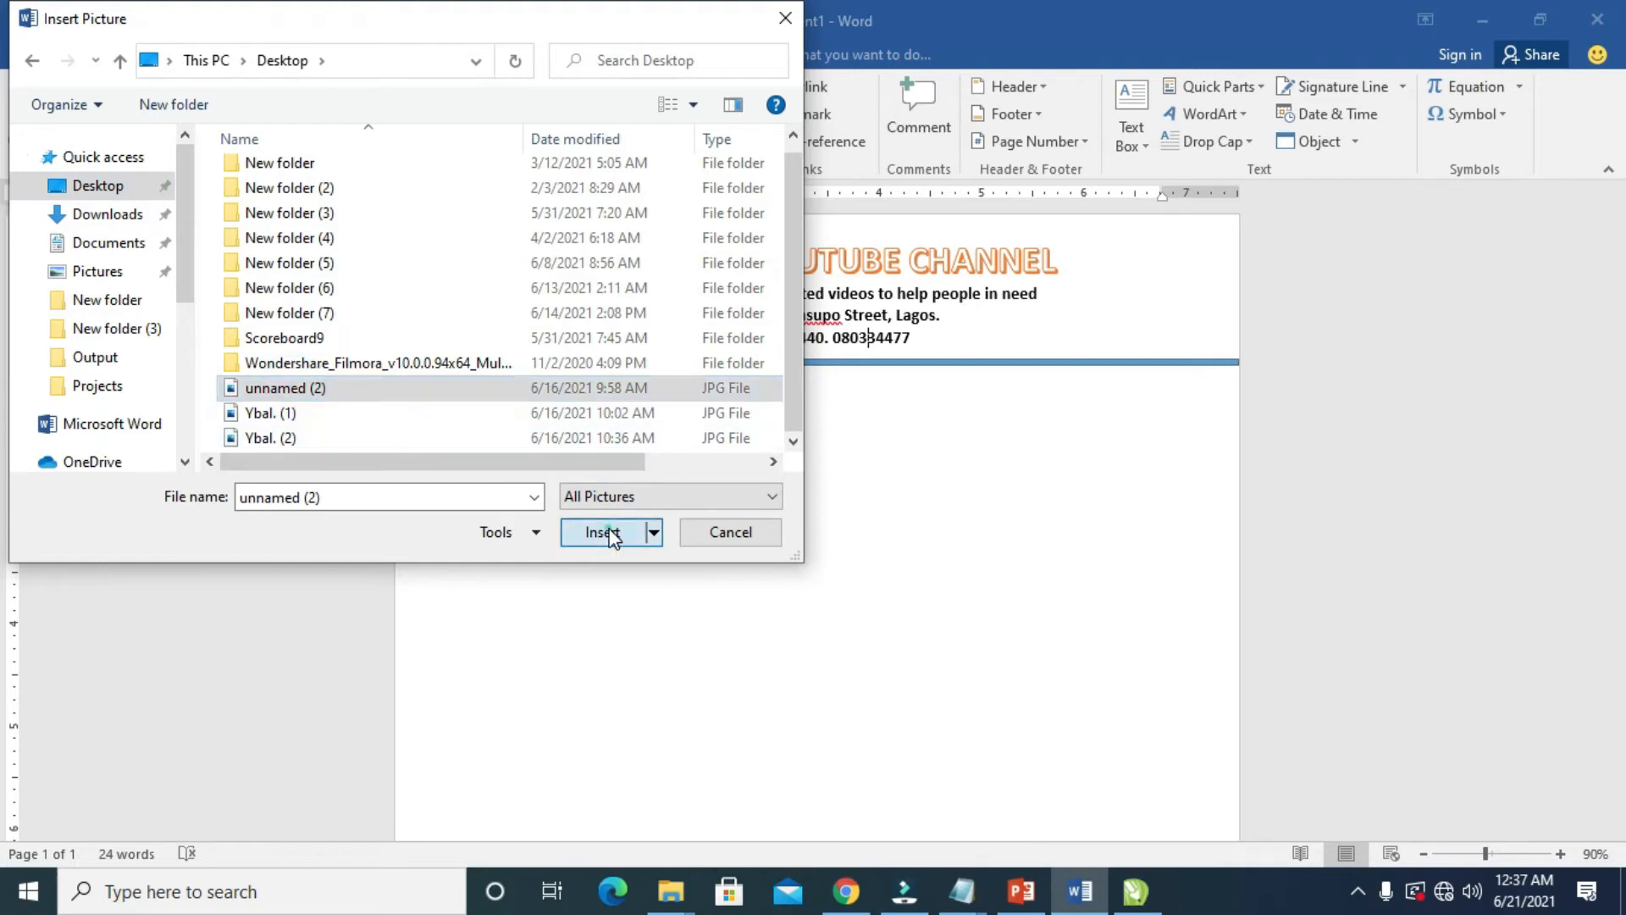
left_click(603, 532)
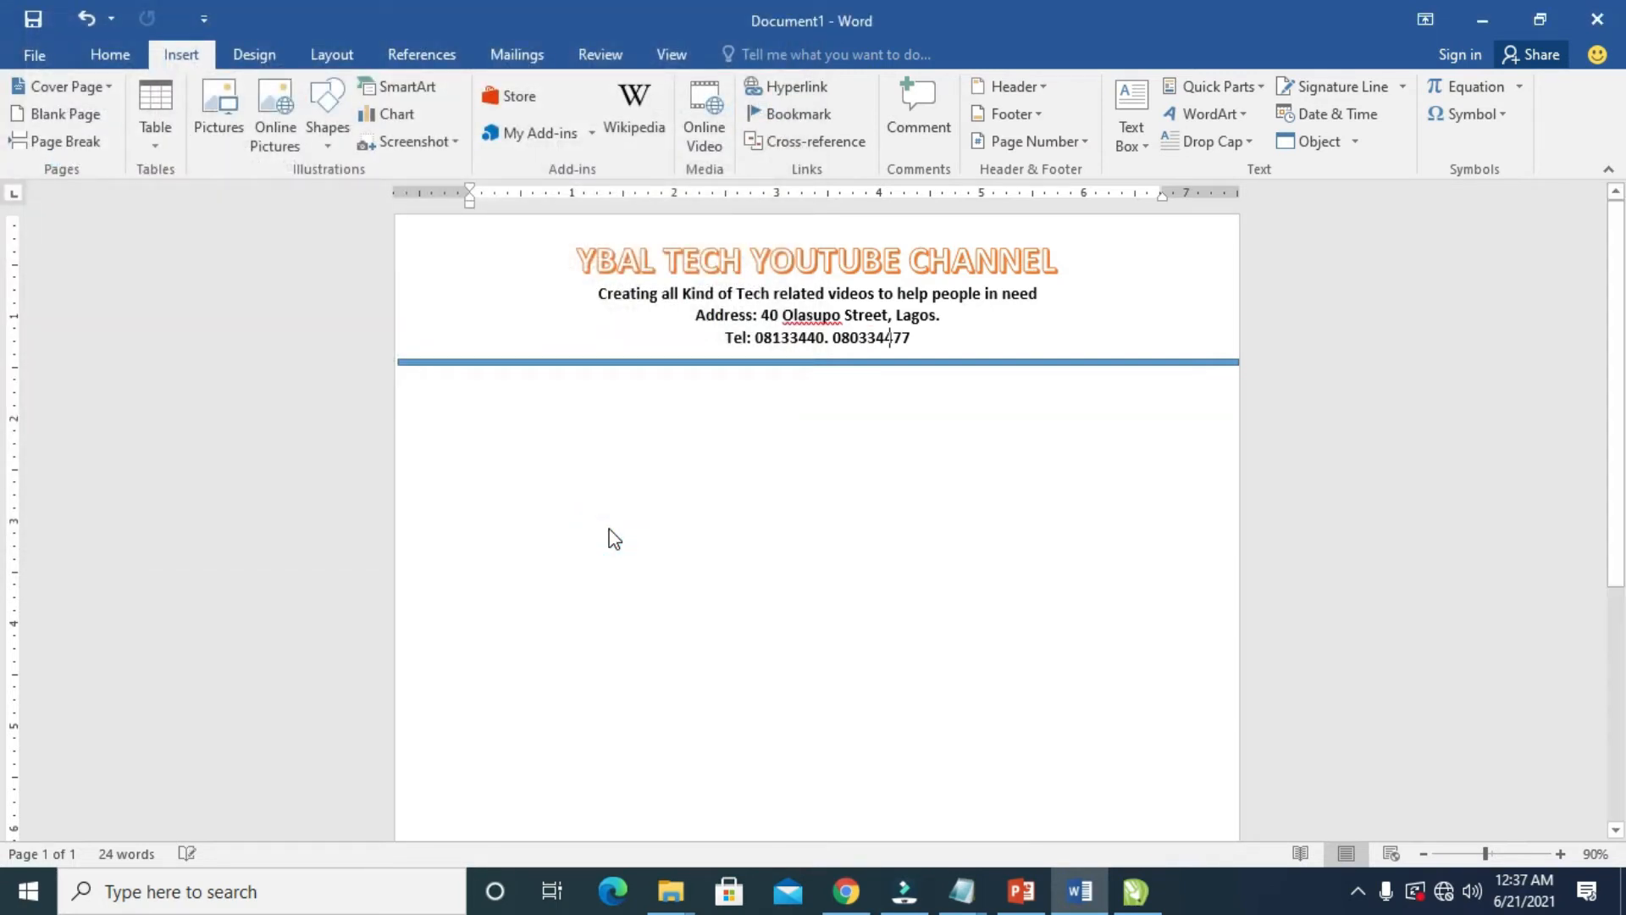
- Set the mouse logo's text wrapping to In Front of Text so it floats freely
left_click(218, 114)
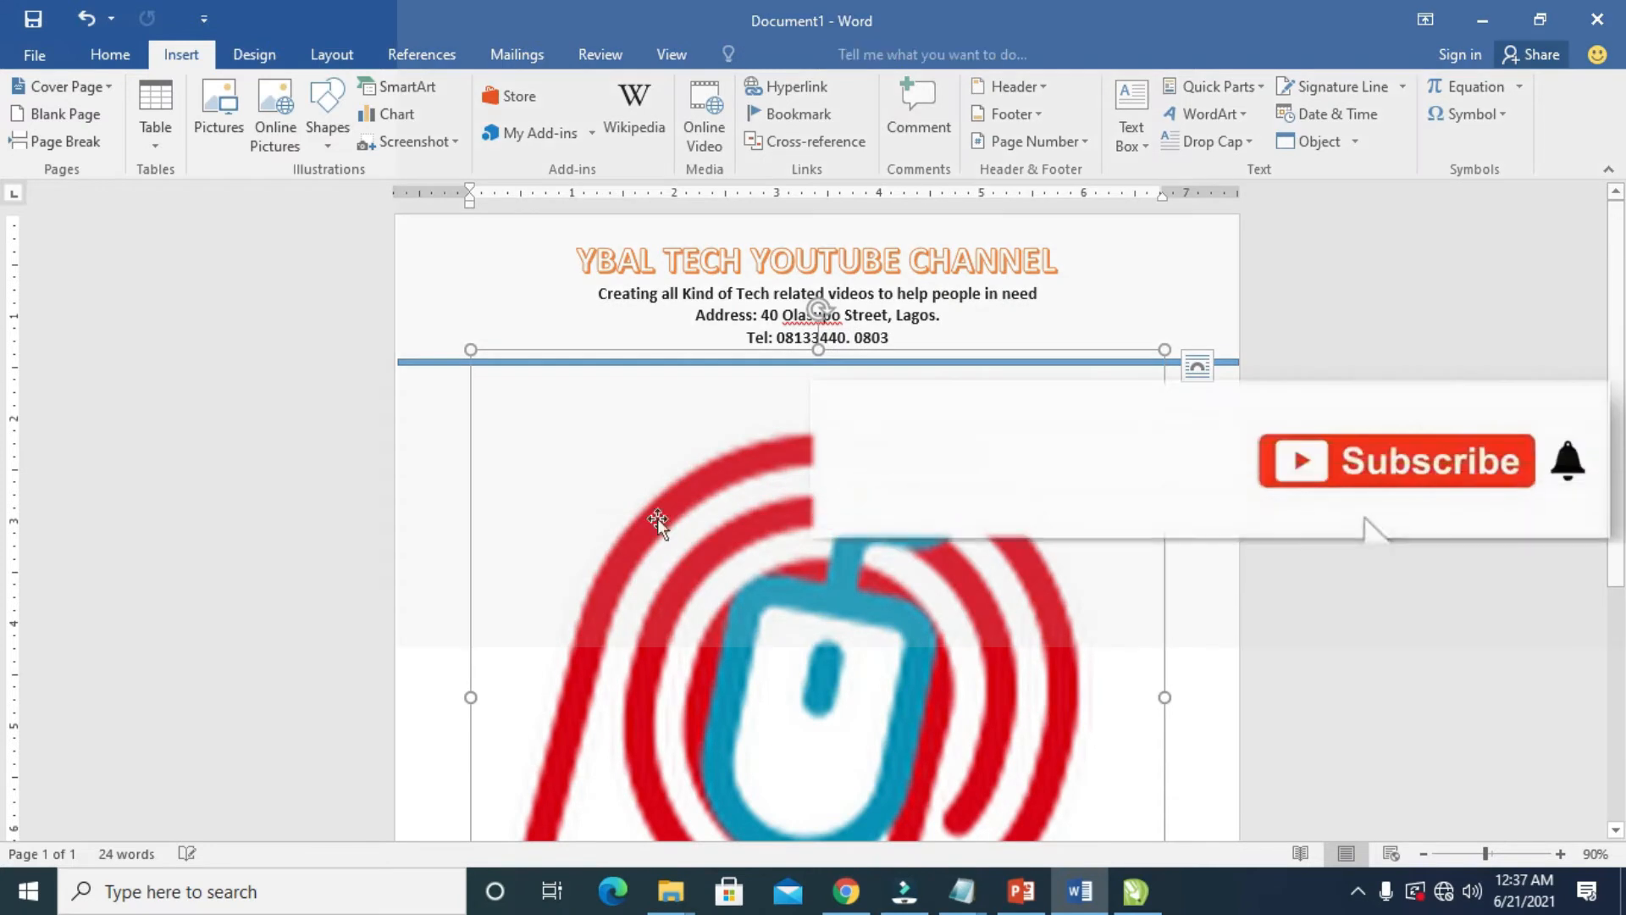
left_click(664, 518)
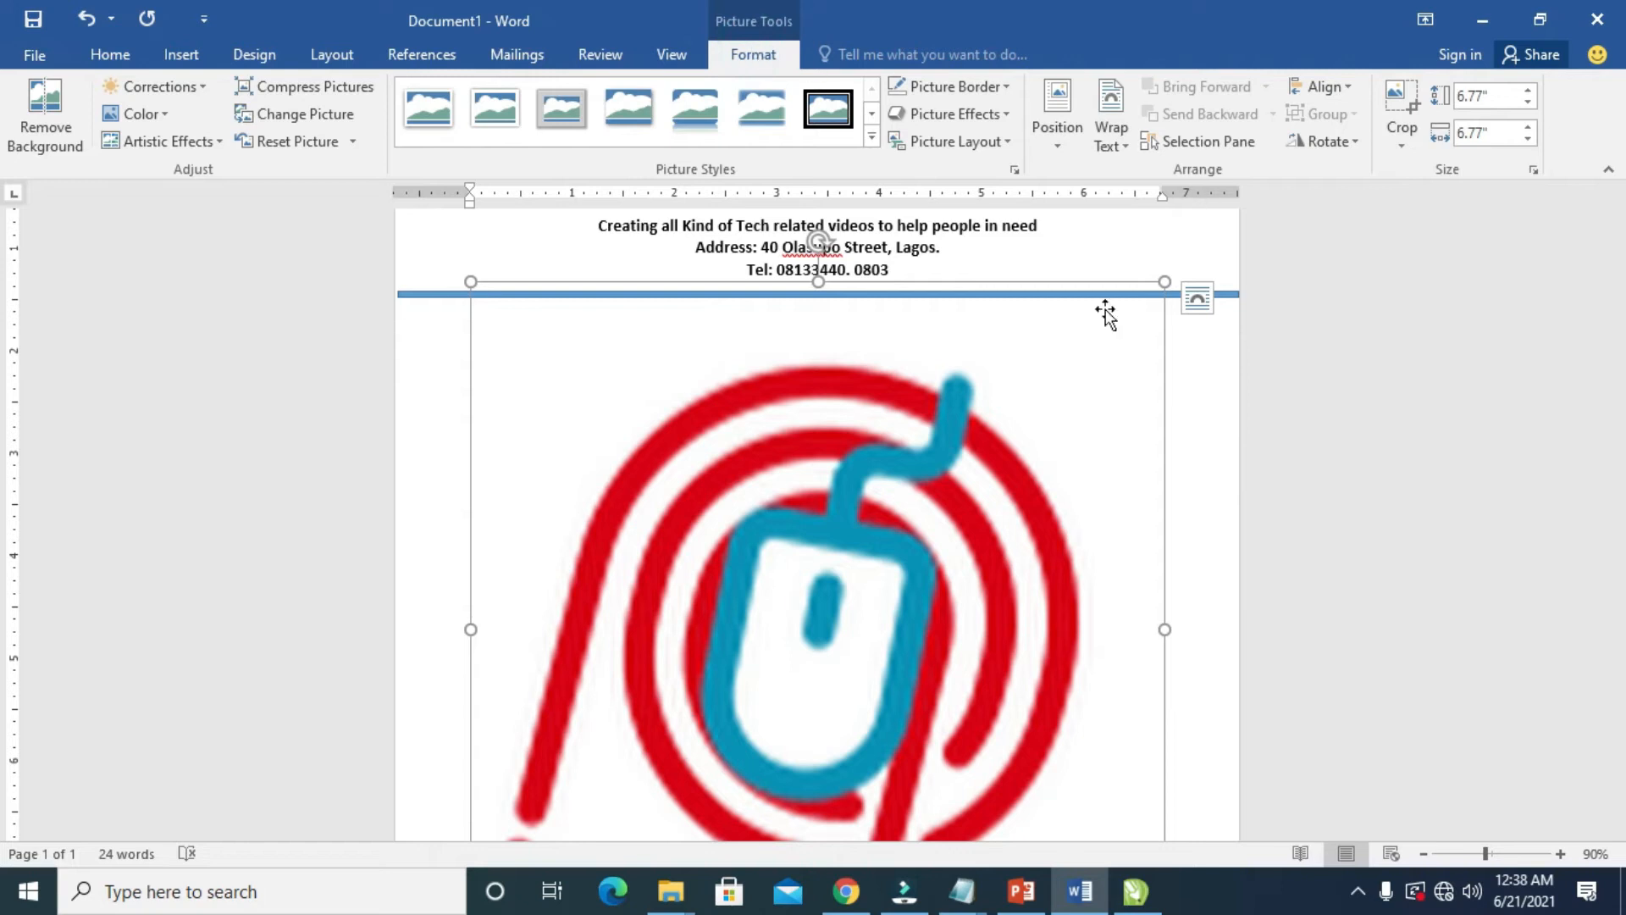
mouse_move(1111, 114)
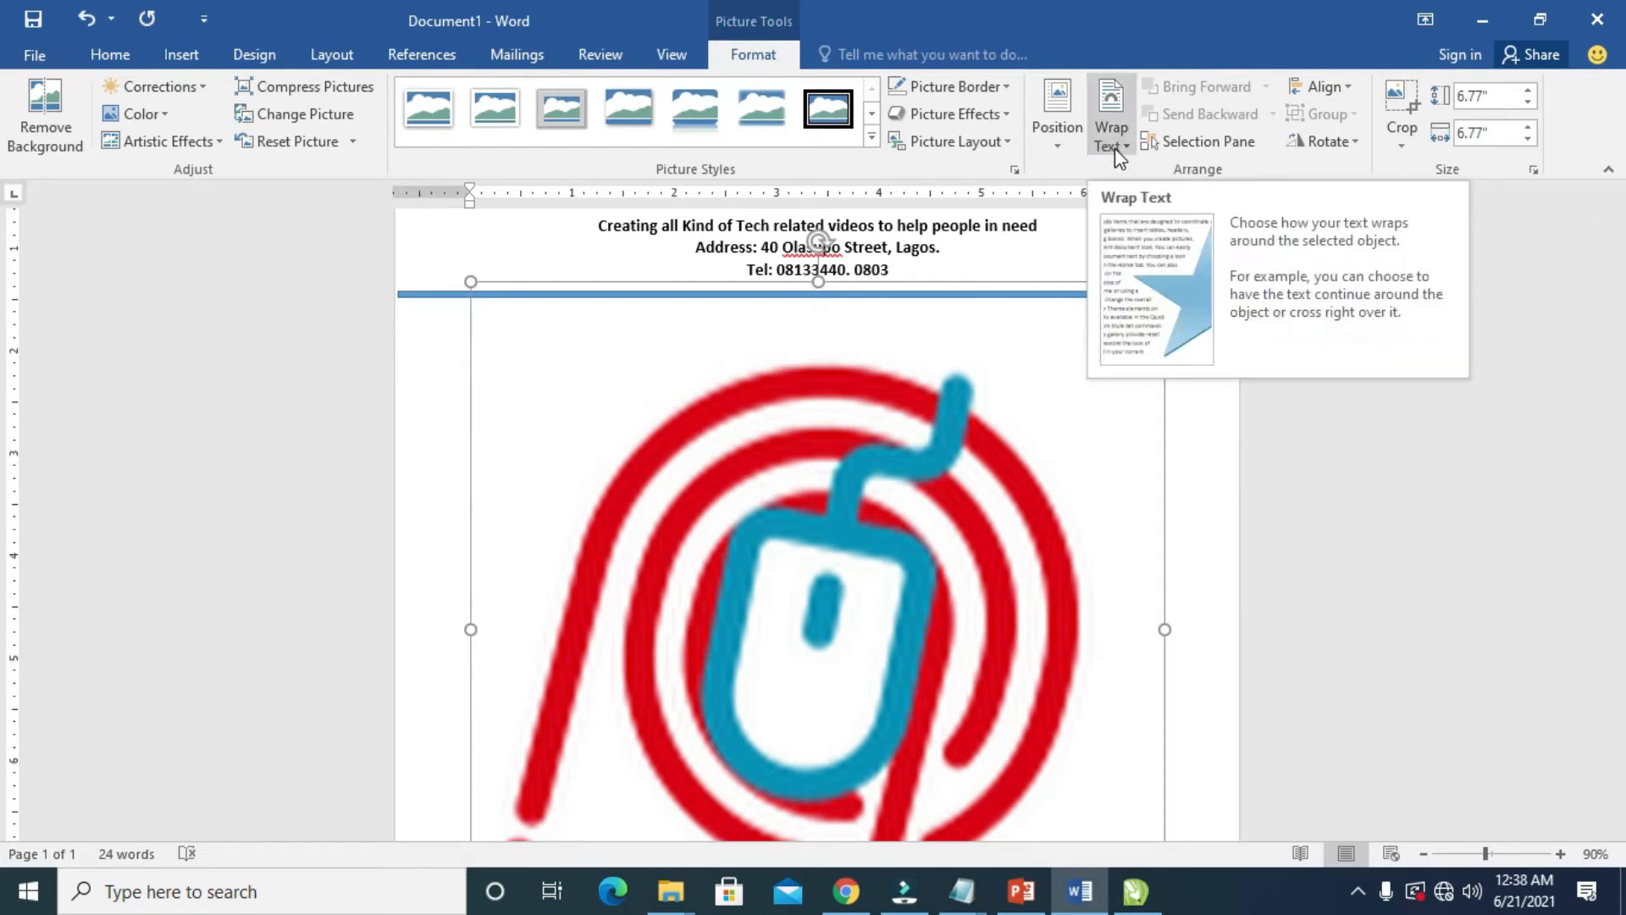
left_click(1111, 113)
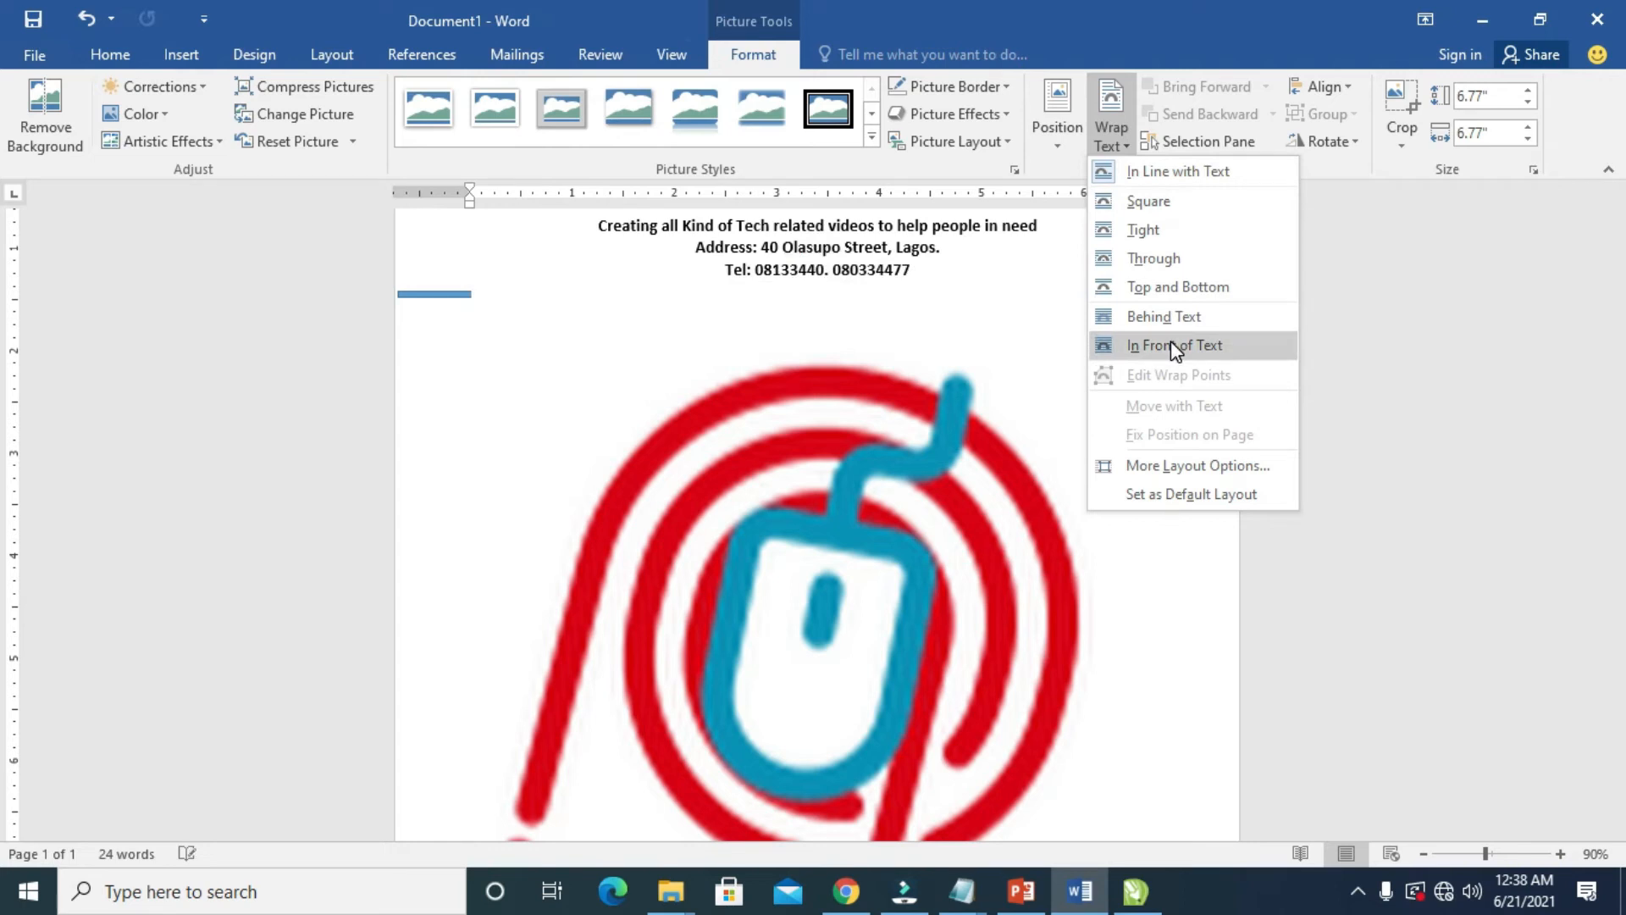
left_click(1175, 344)
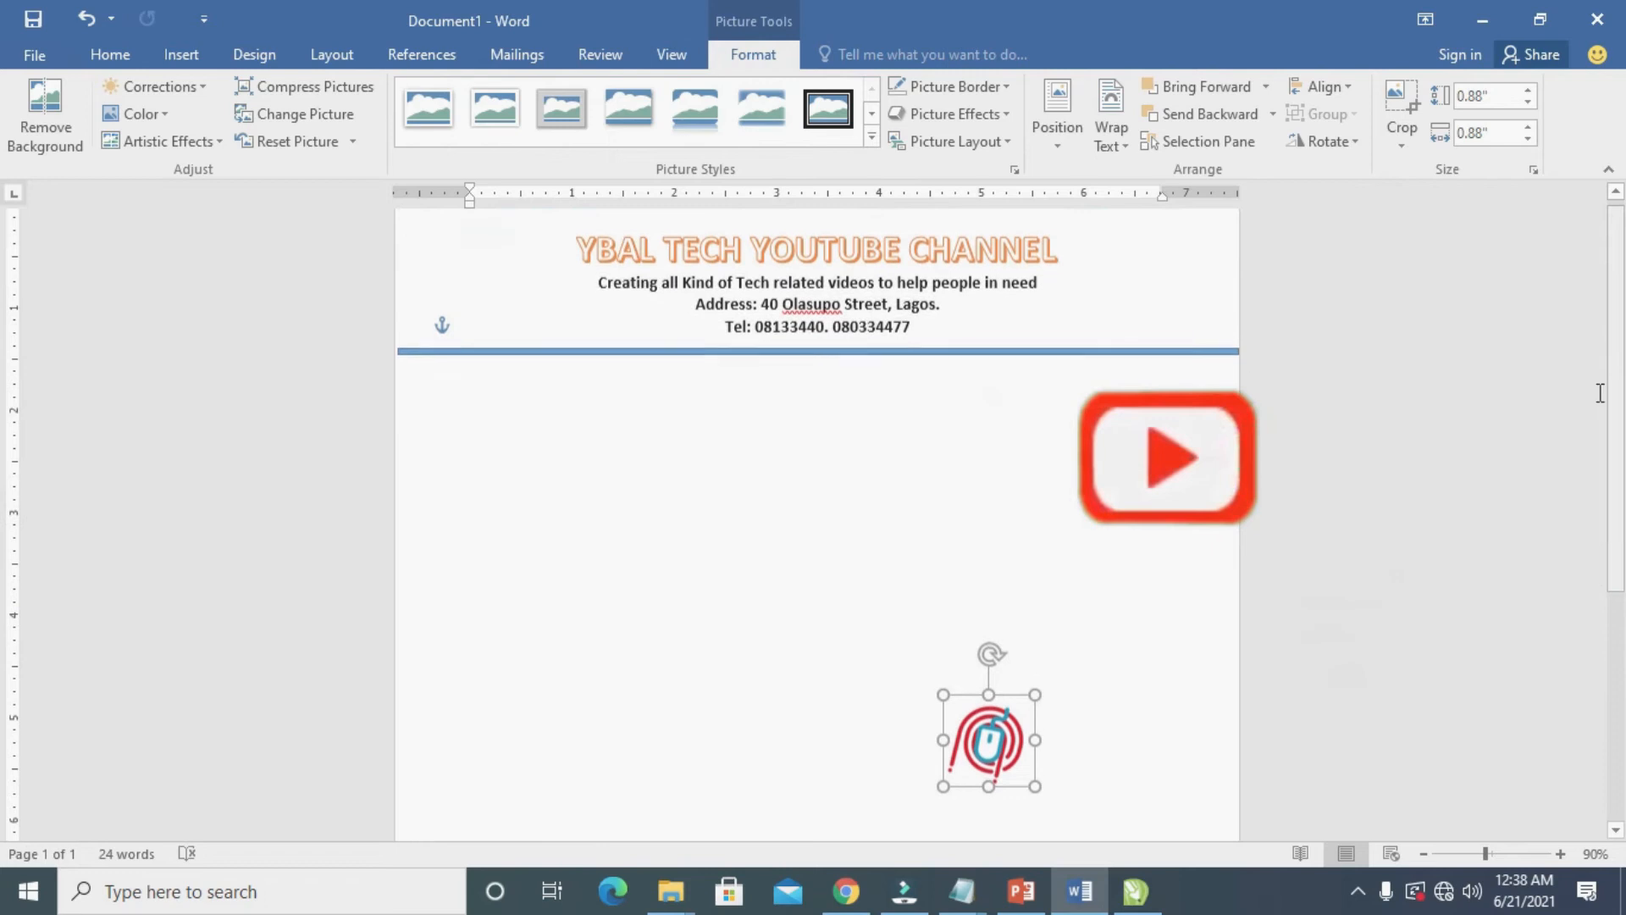
- Drag the logo up to the page top and settle it left of the YBAL TECH heading
left_click_drag(987, 740, 1118, 288)
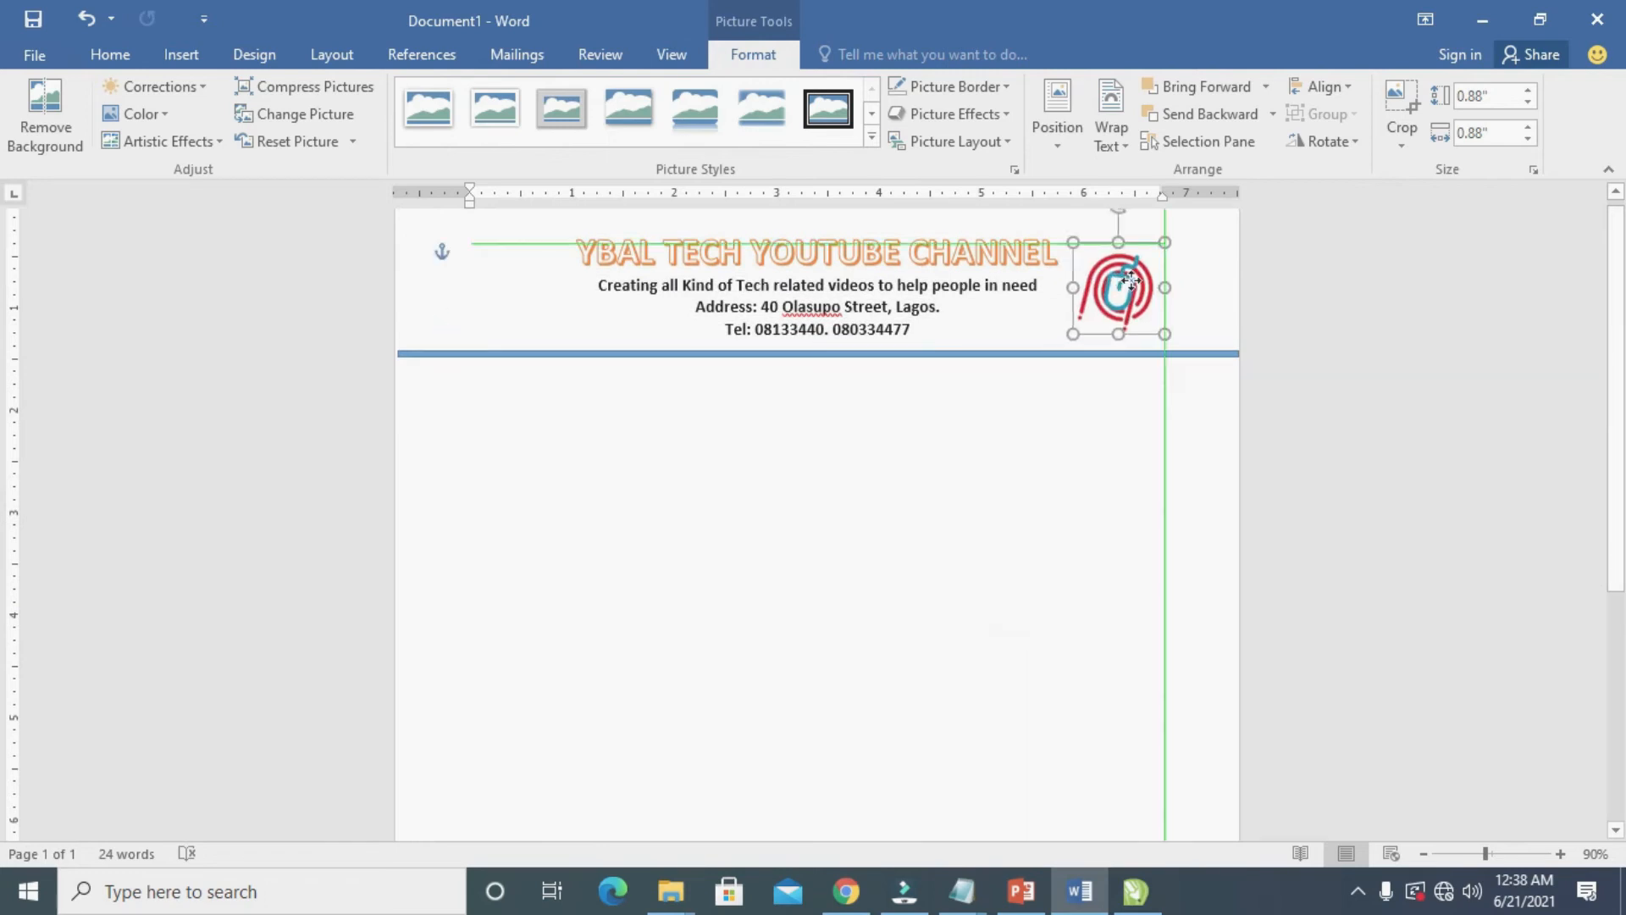
left_click_drag(1118, 288, 1172, 288)
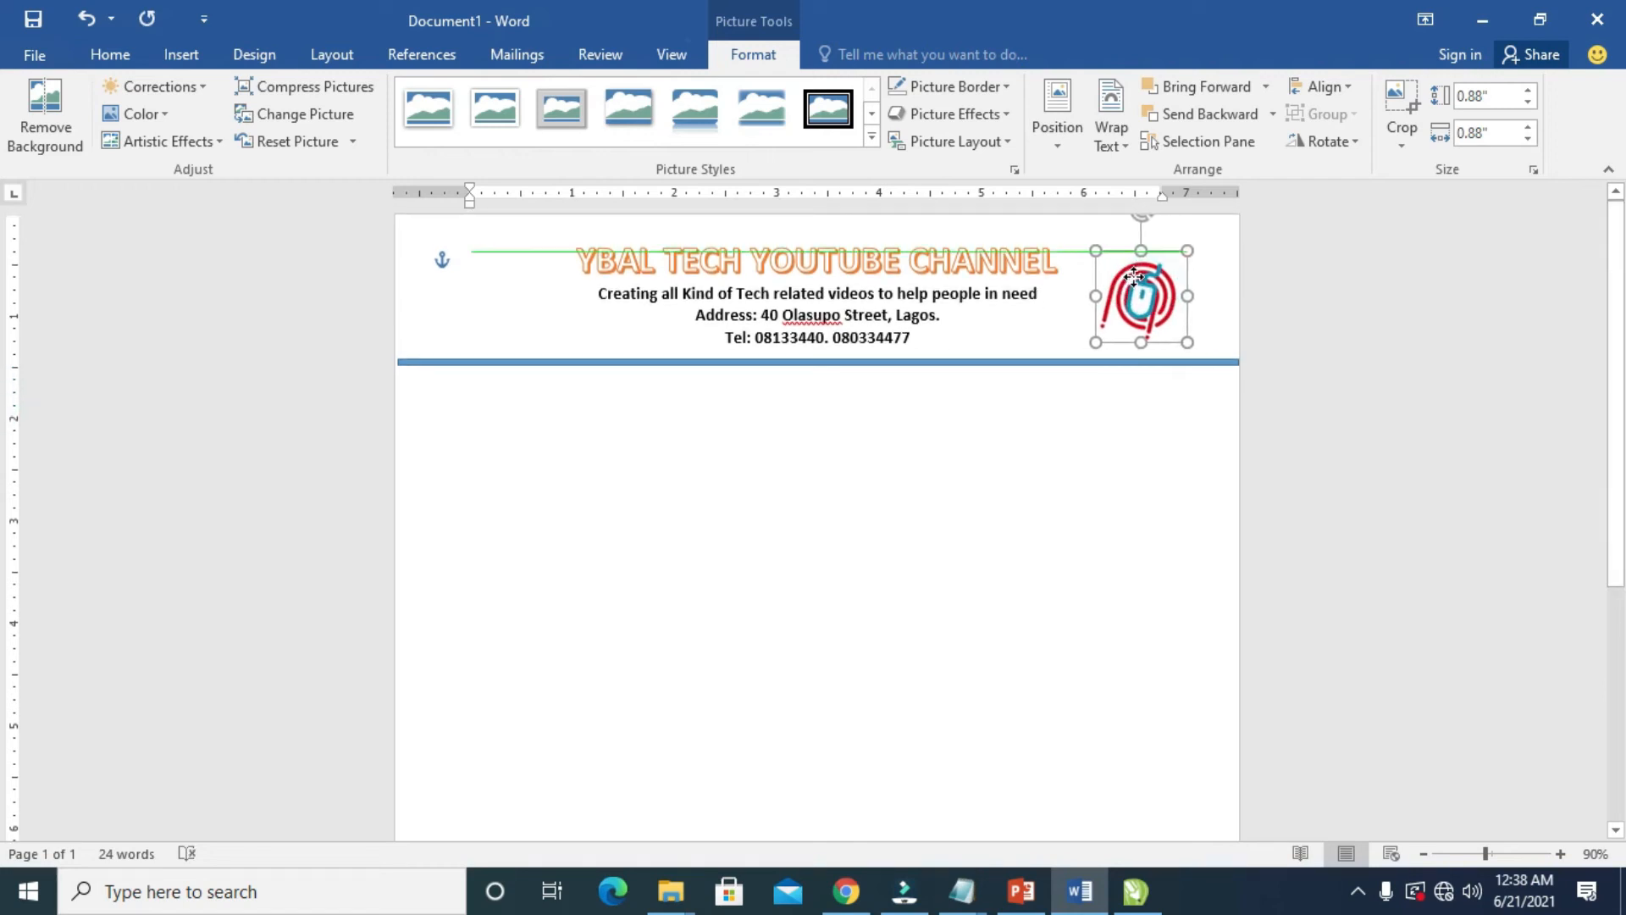
left_click_drag(1140, 295, 1152, 283)
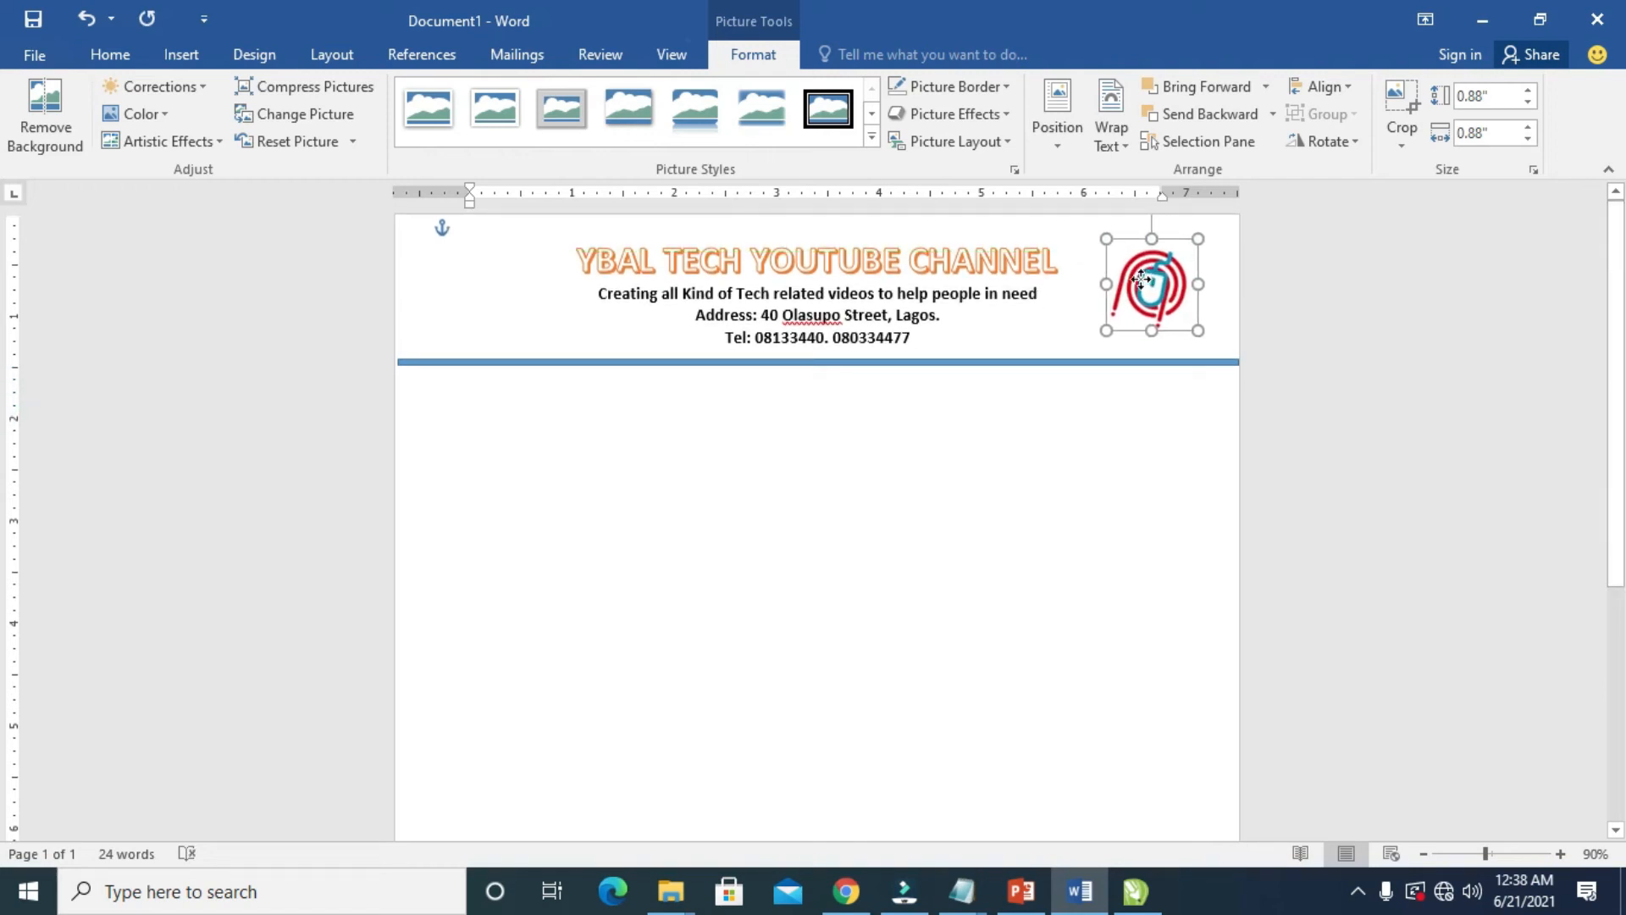
left_click_drag(1152, 279, 649, 262)
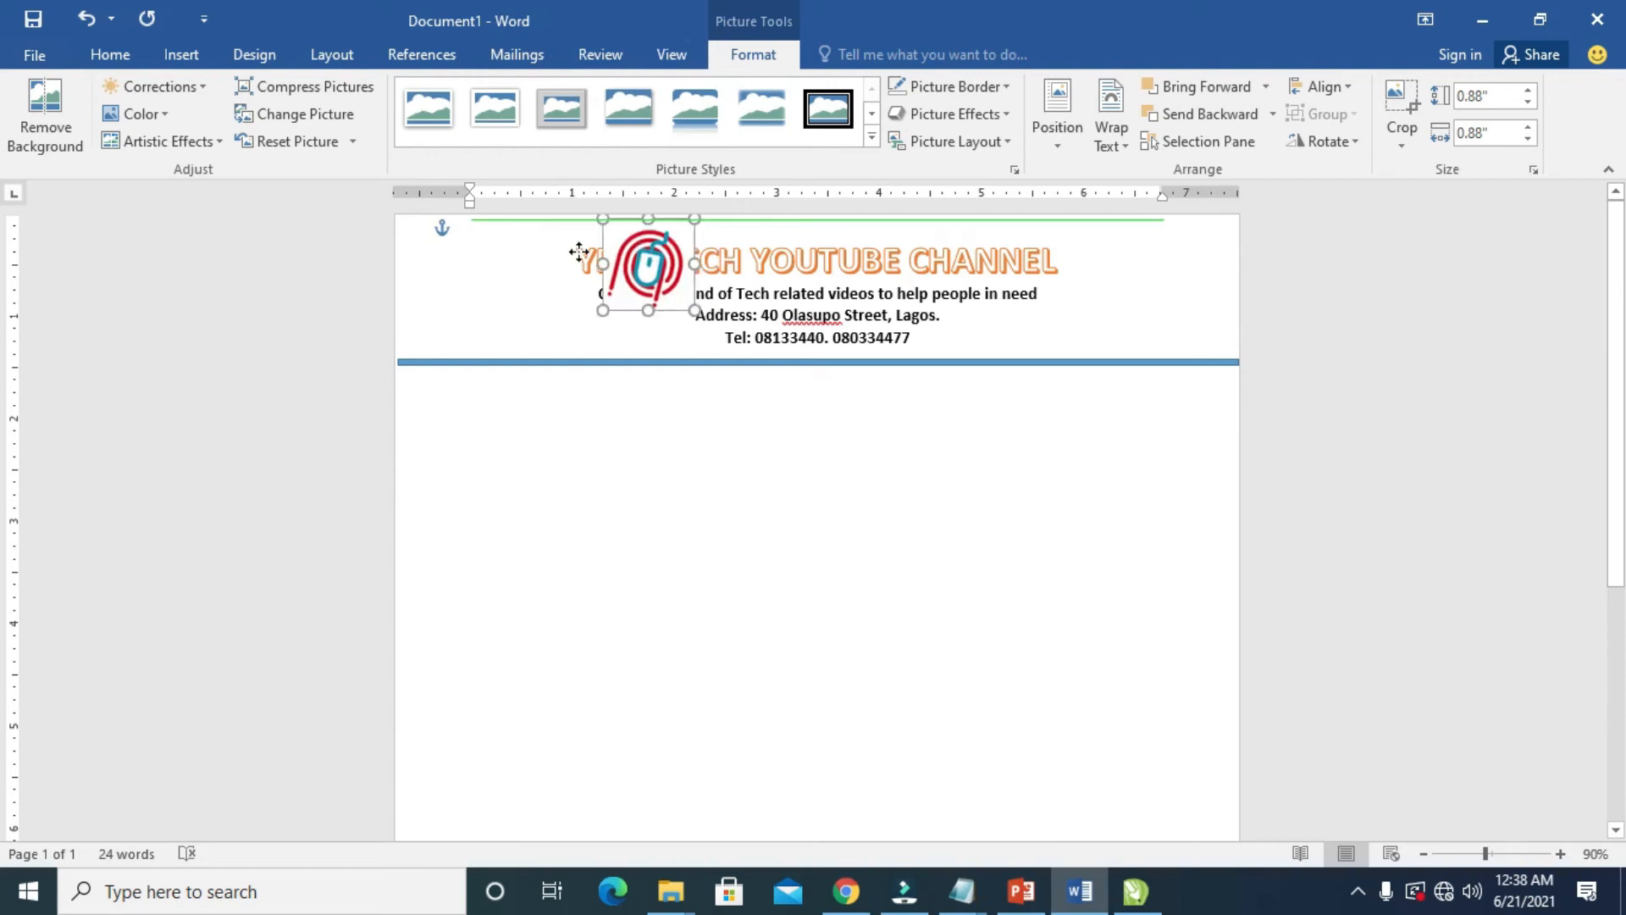
left_click_drag(648, 263, 493, 285)
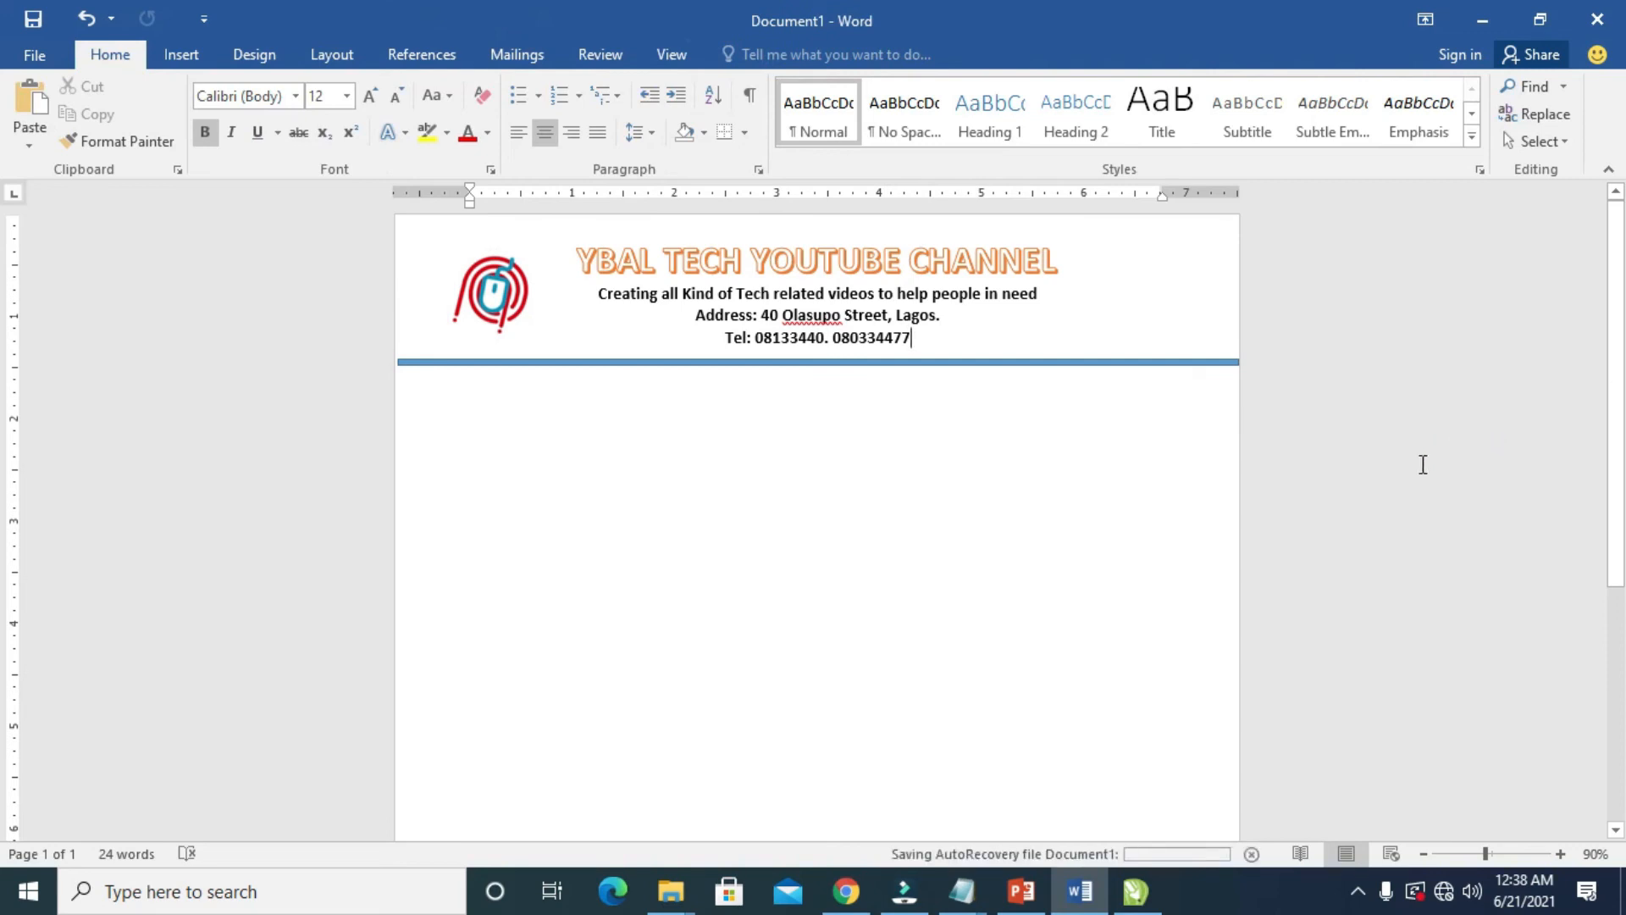
mouse_move(1125, 461)
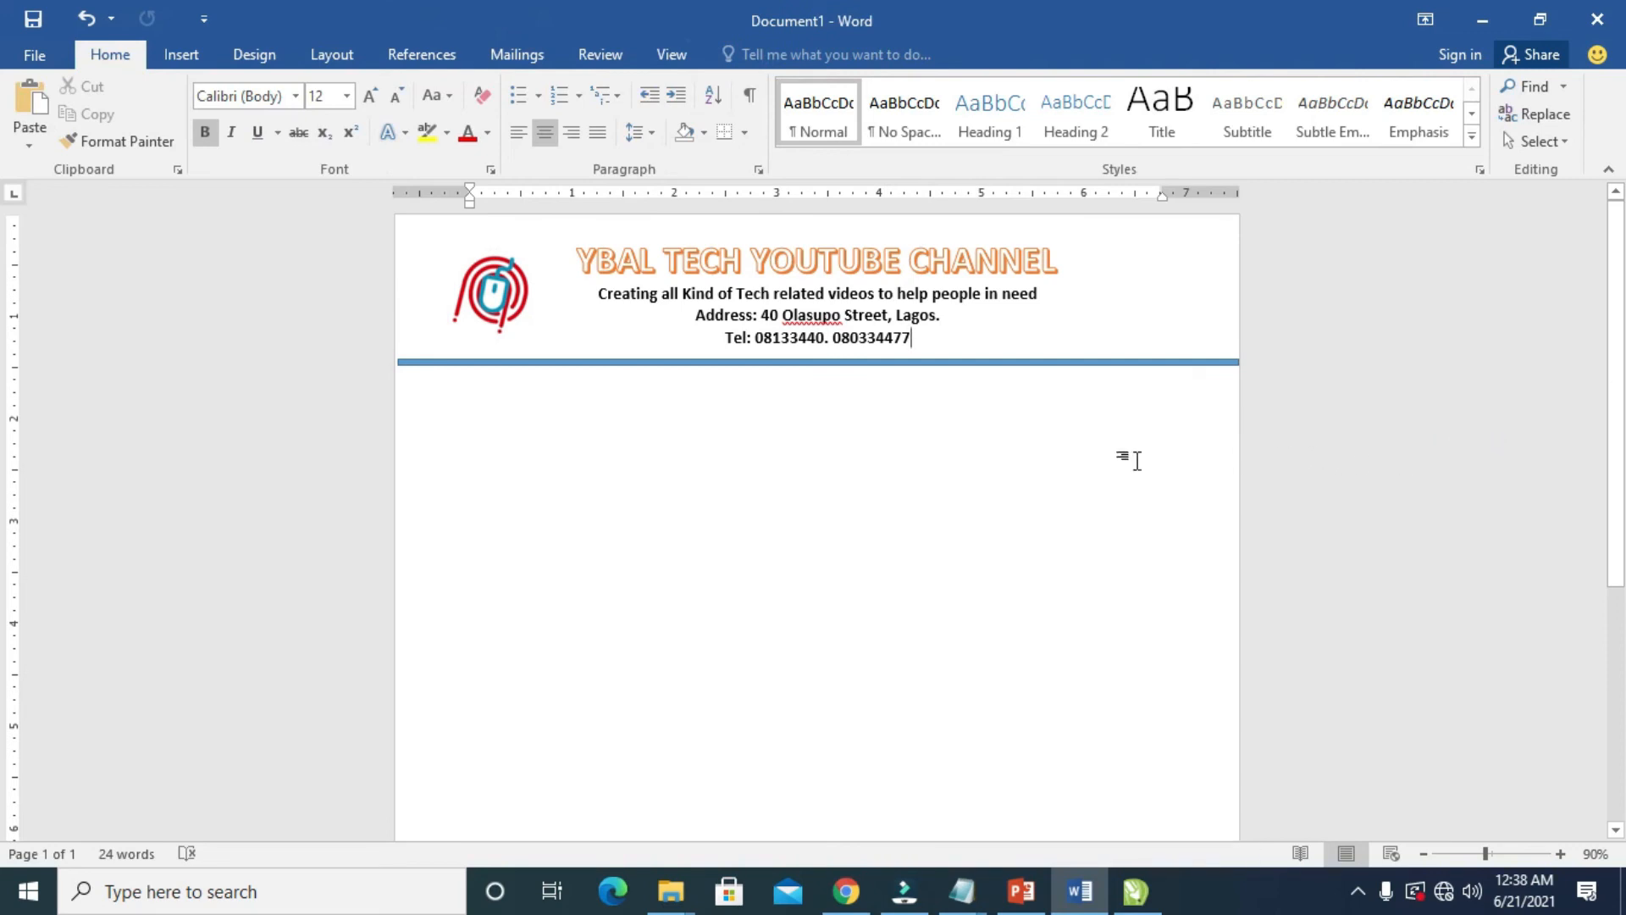